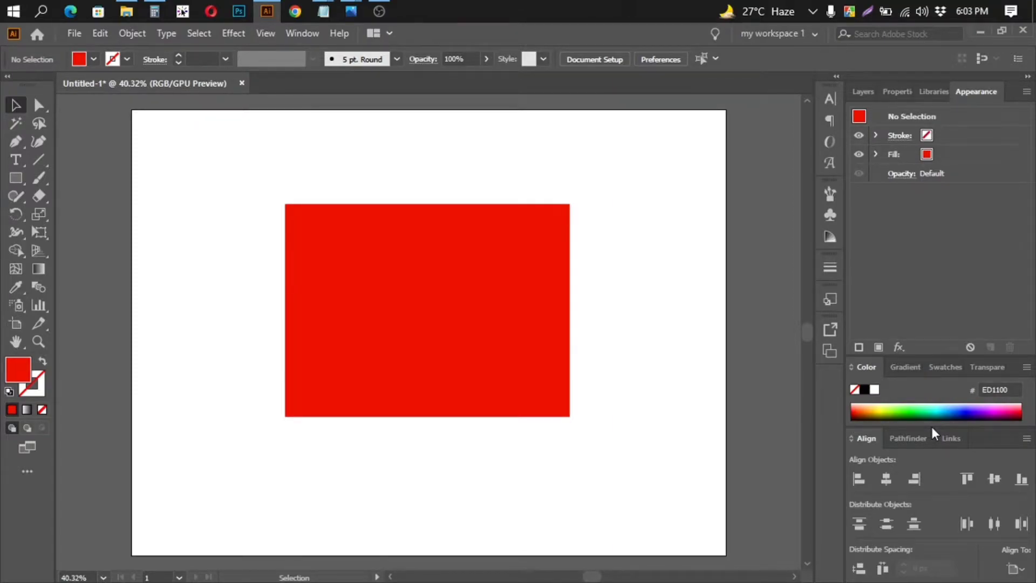
mouse_move(596, 354)
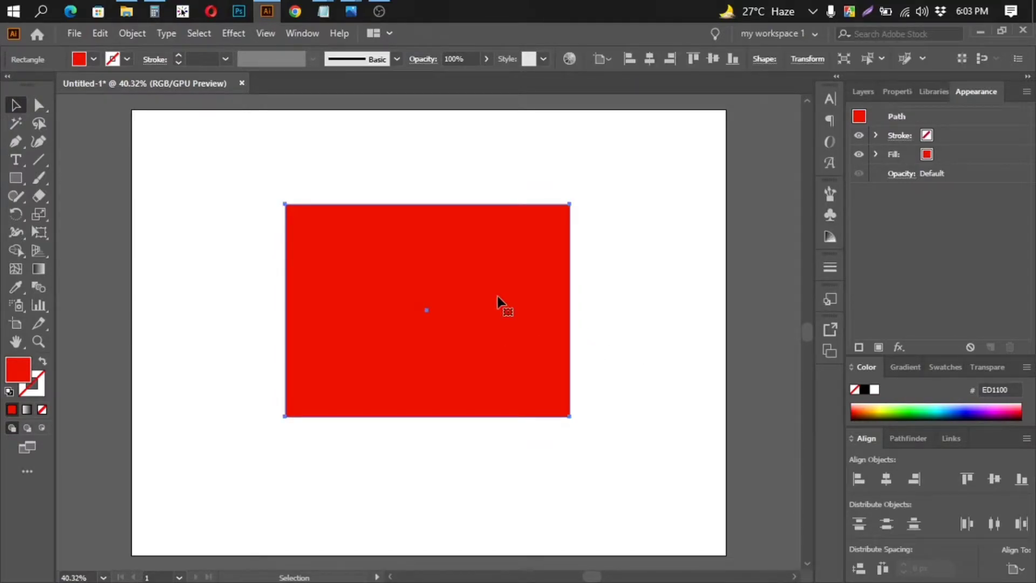
mouse_move(359, 261)
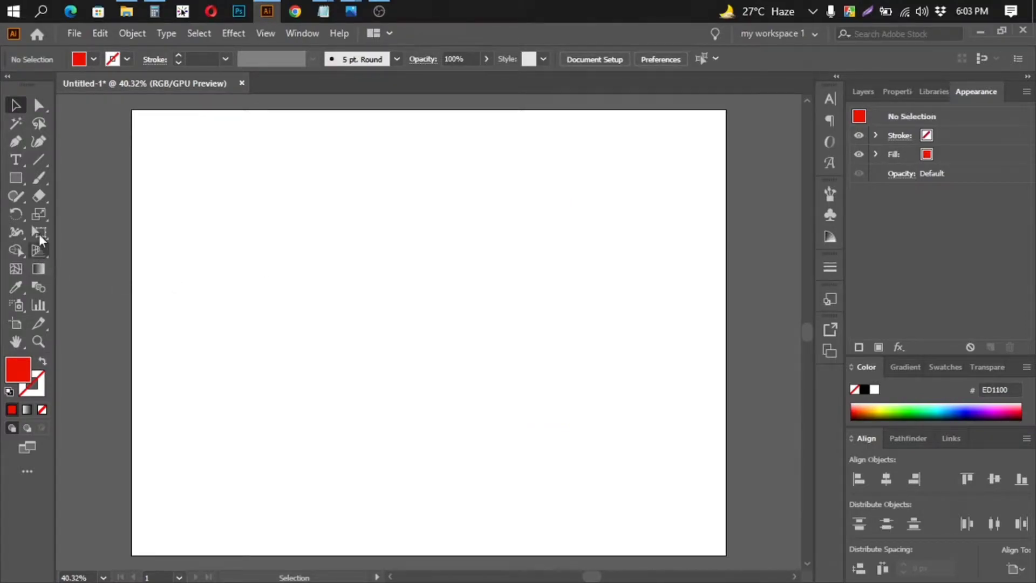
- Draw a red square with the Rectangle Tool and nudge it slightly right with the Selection Tool
left_click_drag(286, 218, 321, 254)
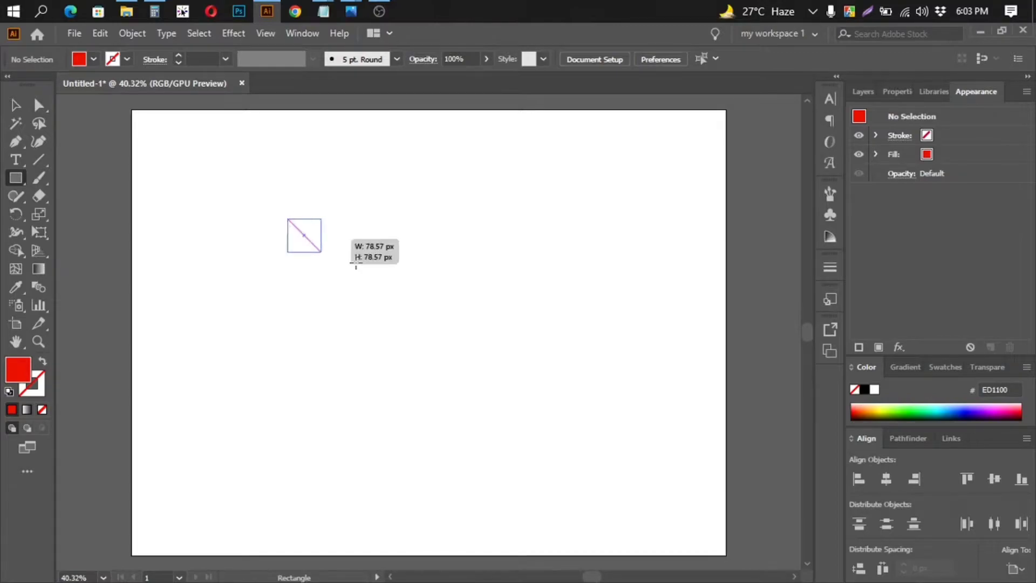
left_click_drag(286, 218, 509, 443)
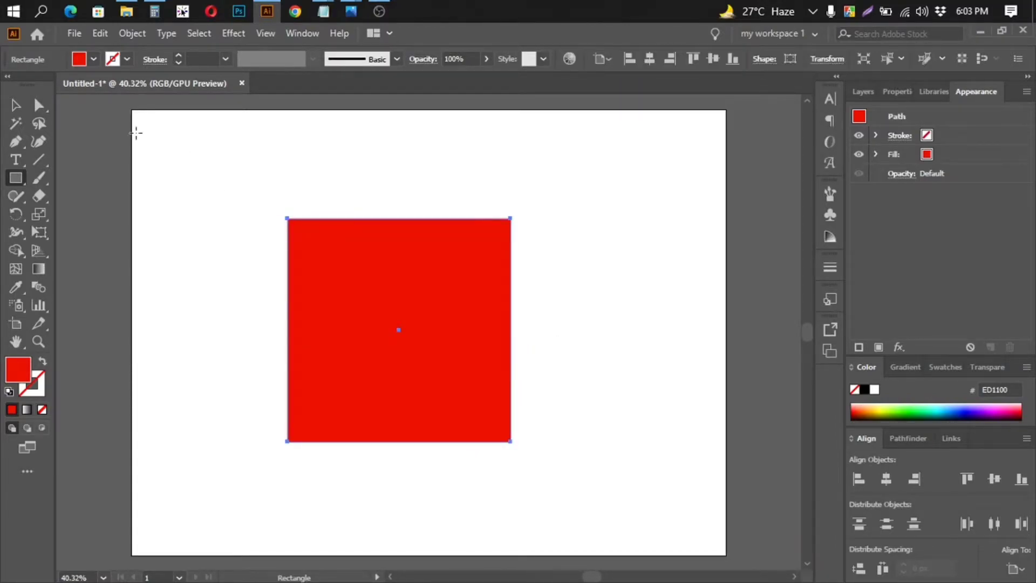
left_click(15, 105)
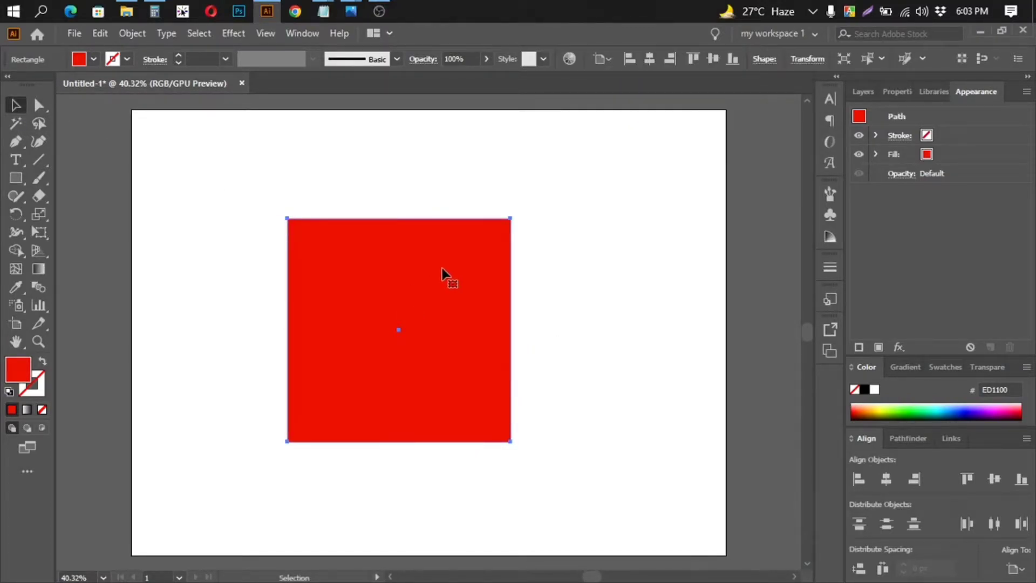
mouse_move(509, 221)
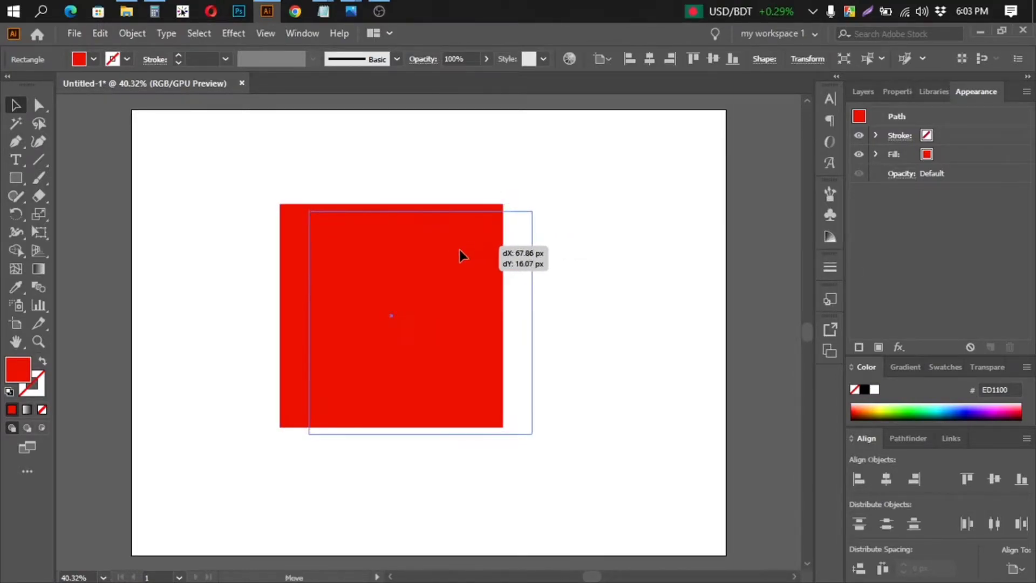
left_click_drag(463, 256, 529, 221)
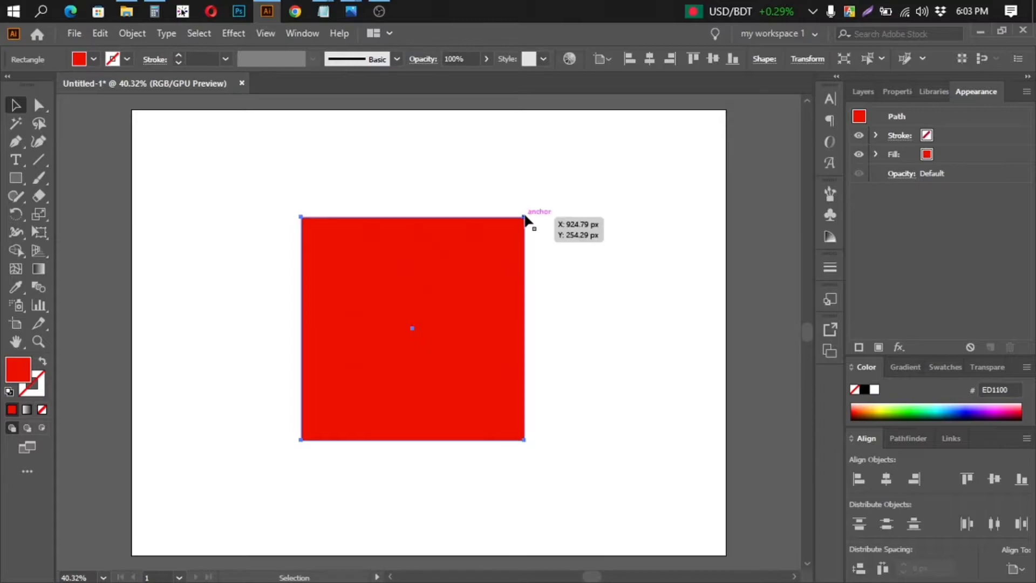
mouse_move(444, 264)
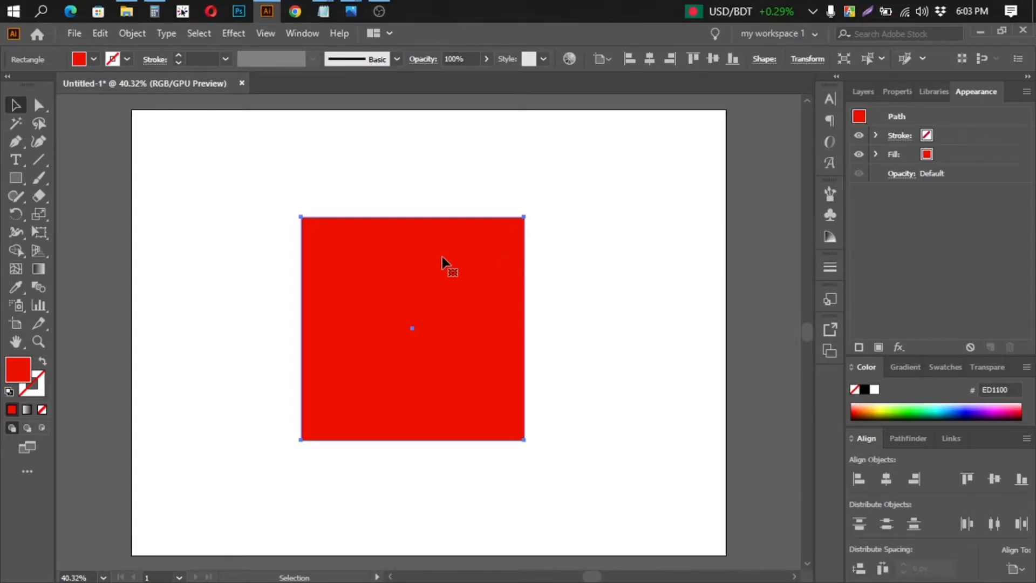
mouse_move(460, 293)
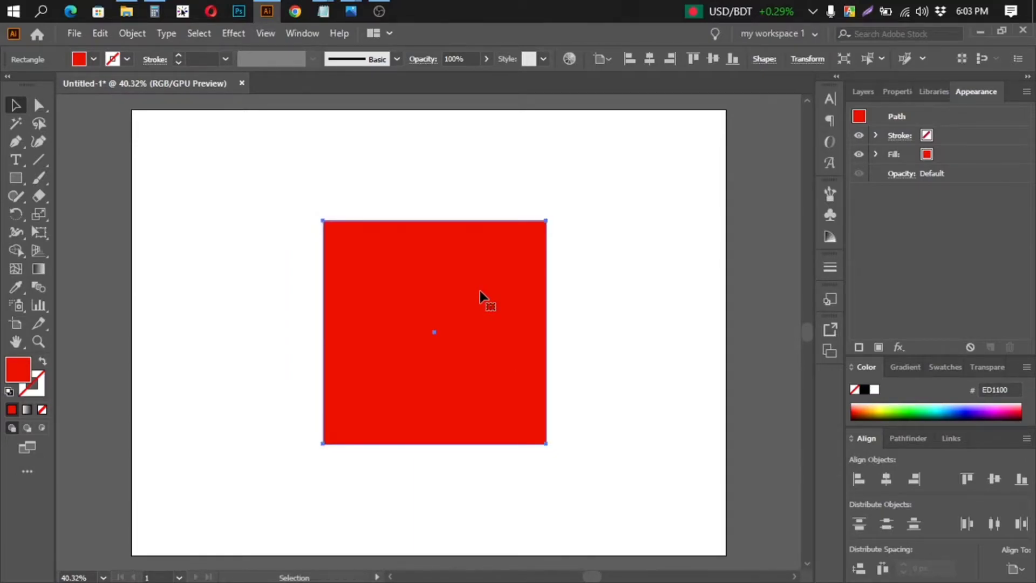
mouse_move(502, 295)
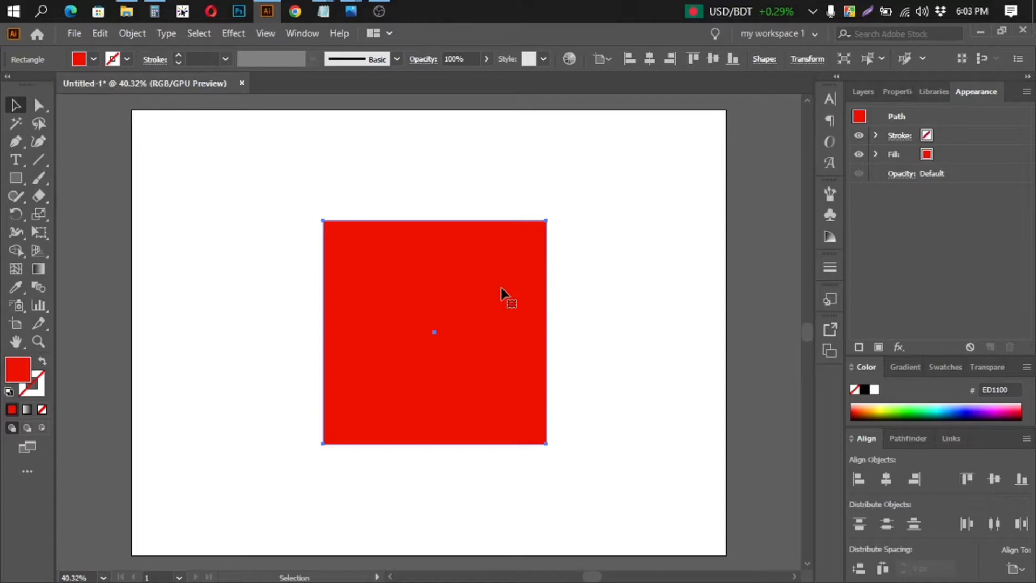
mouse_move(491, 310)
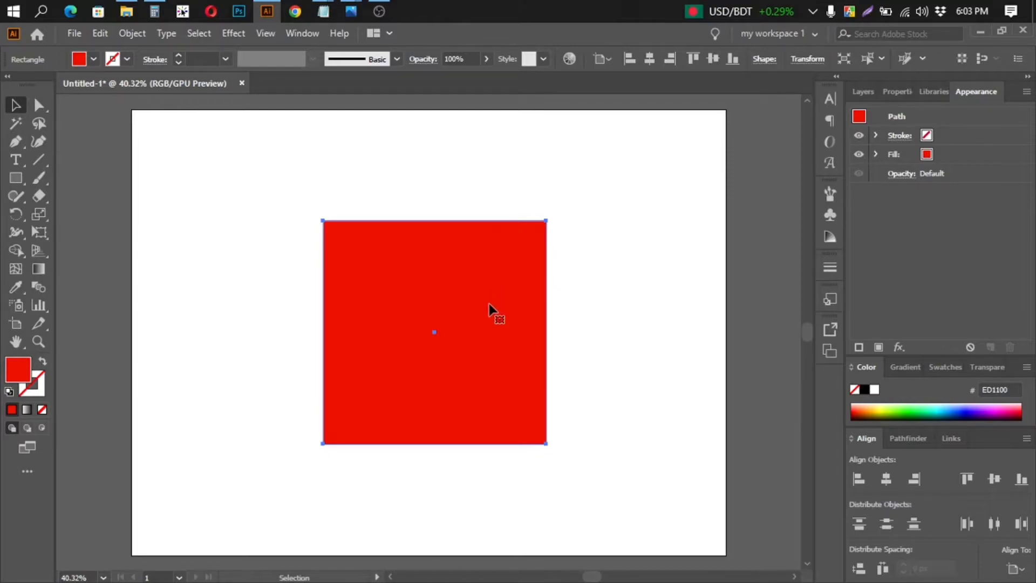
mouse_move(558, 231)
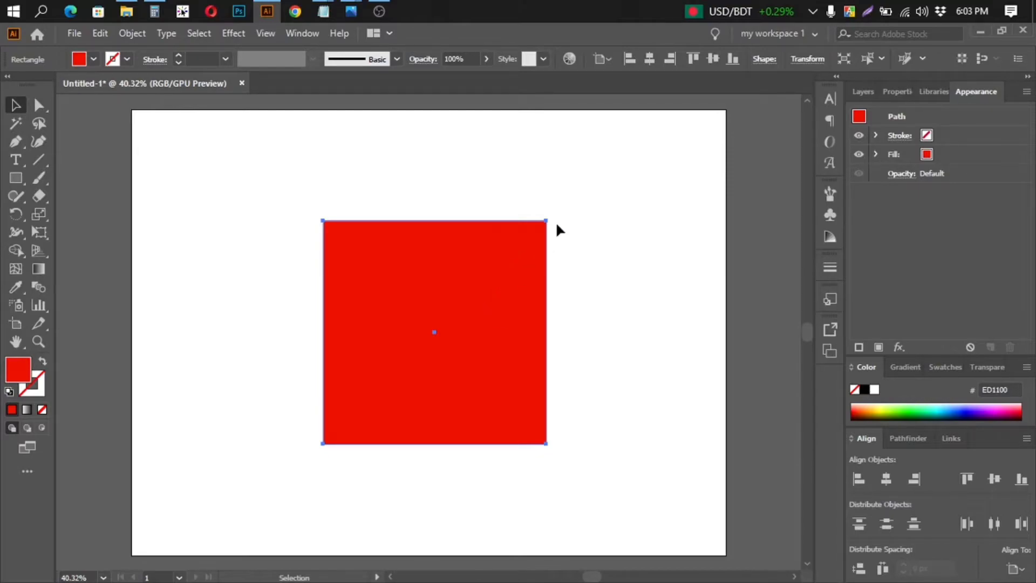
mouse_move(548, 224)
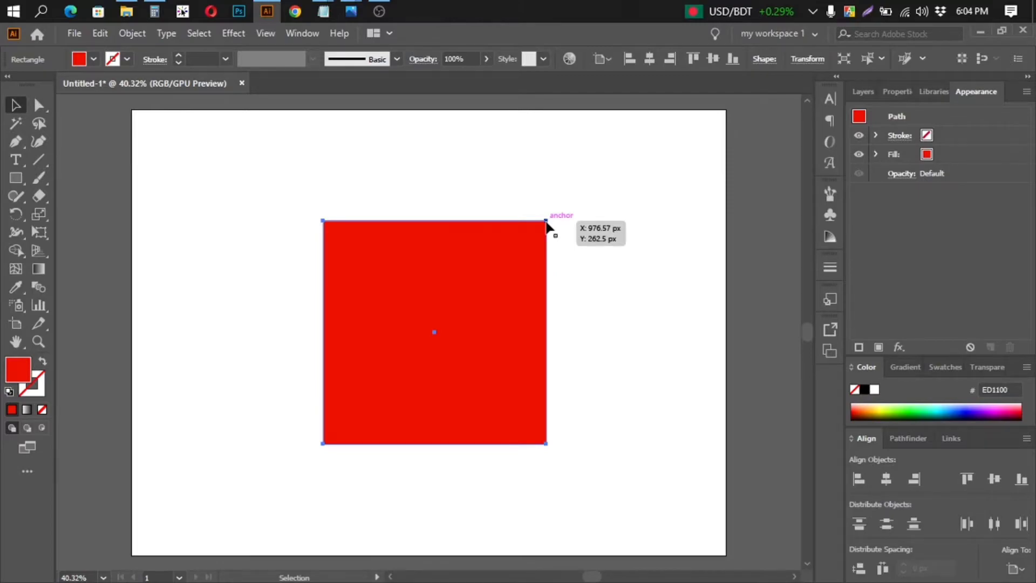
mouse_move(547, 277)
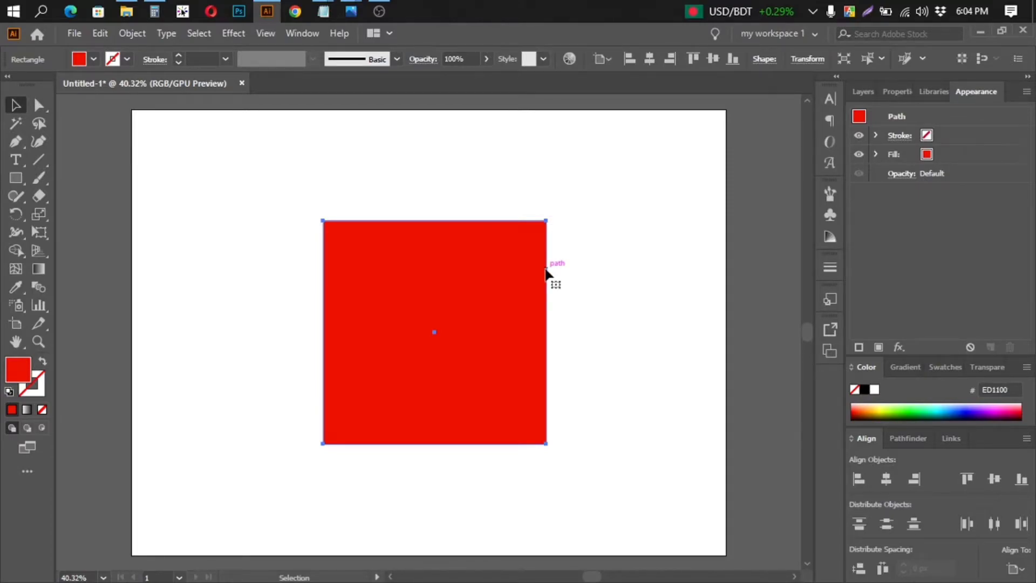
mouse_move(383, 282)
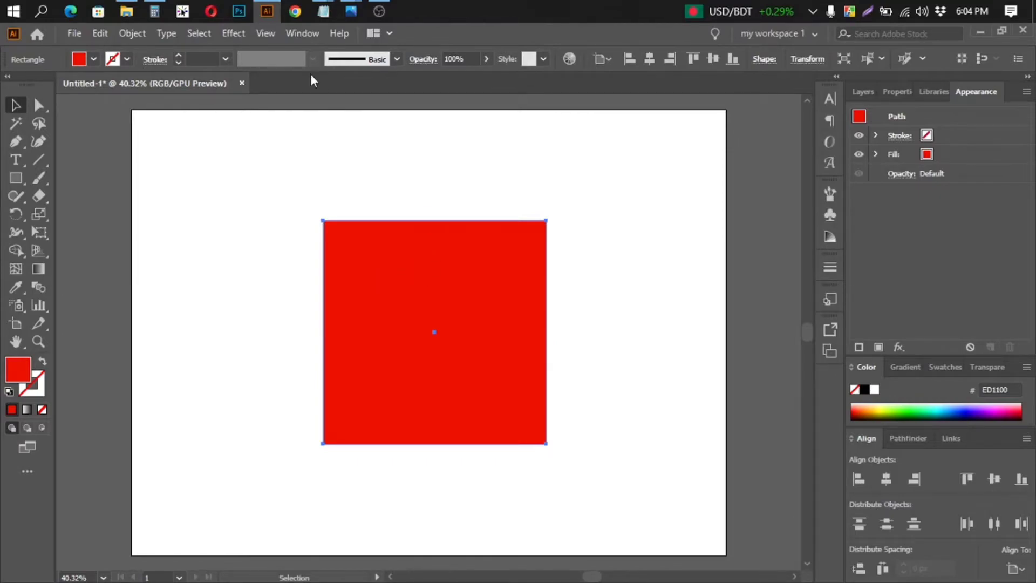
- Enable Show Bounding Box from the View menu so the square gets resize handles
left_click(265, 33)
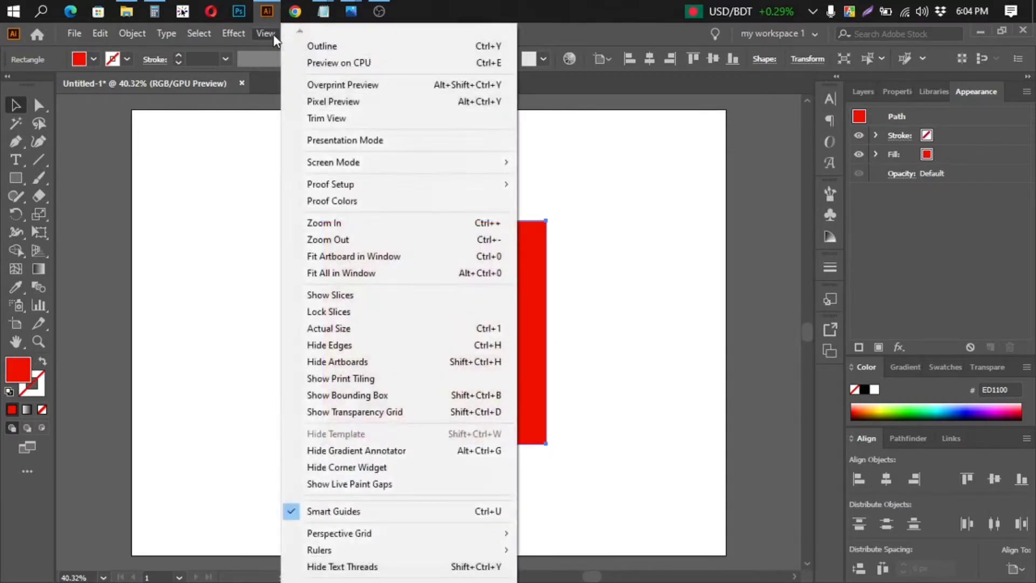
mouse_move(432, 478)
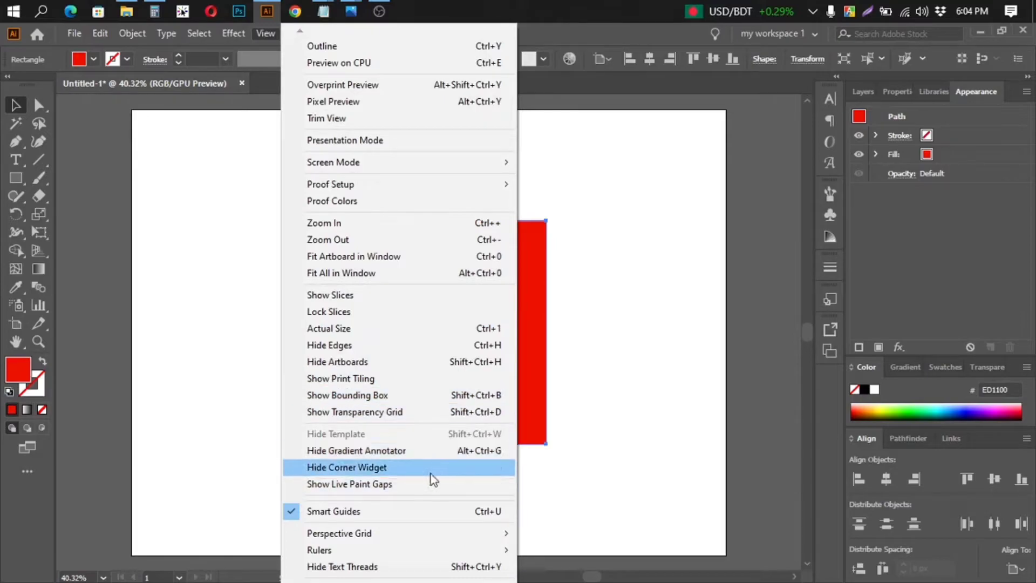
mouse_move(406, 463)
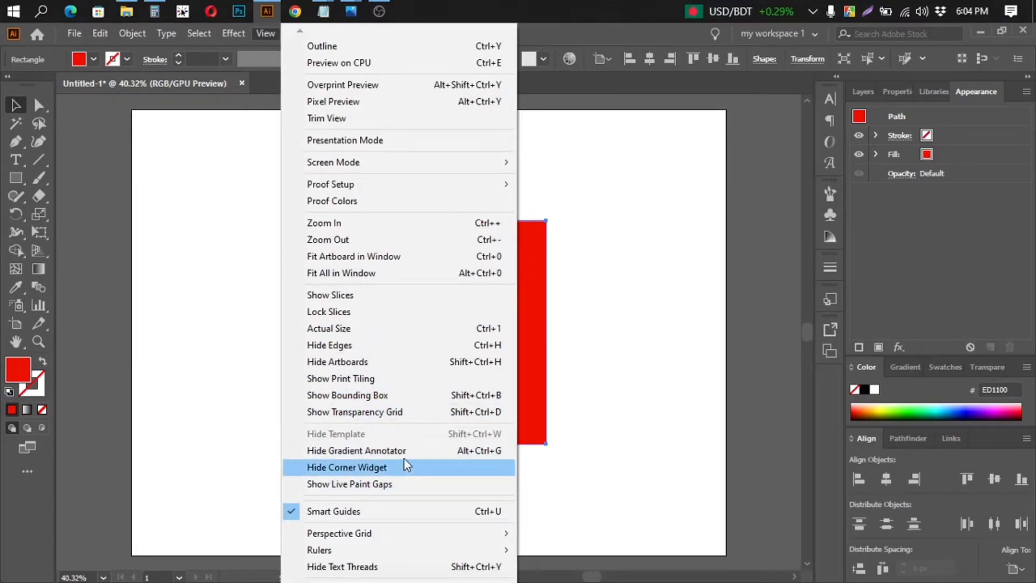
mouse_move(367, 403)
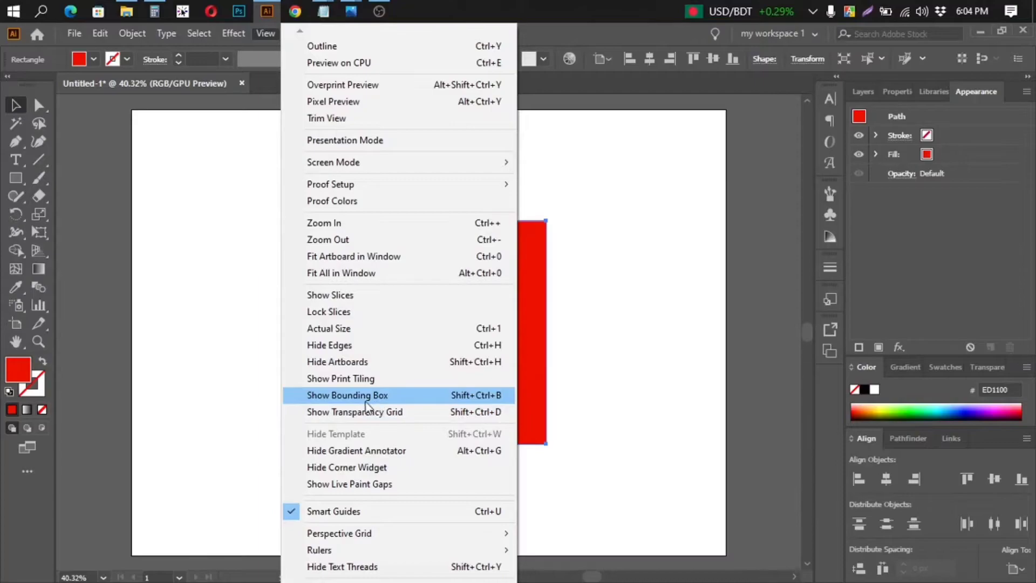
mouse_move(410, 405)
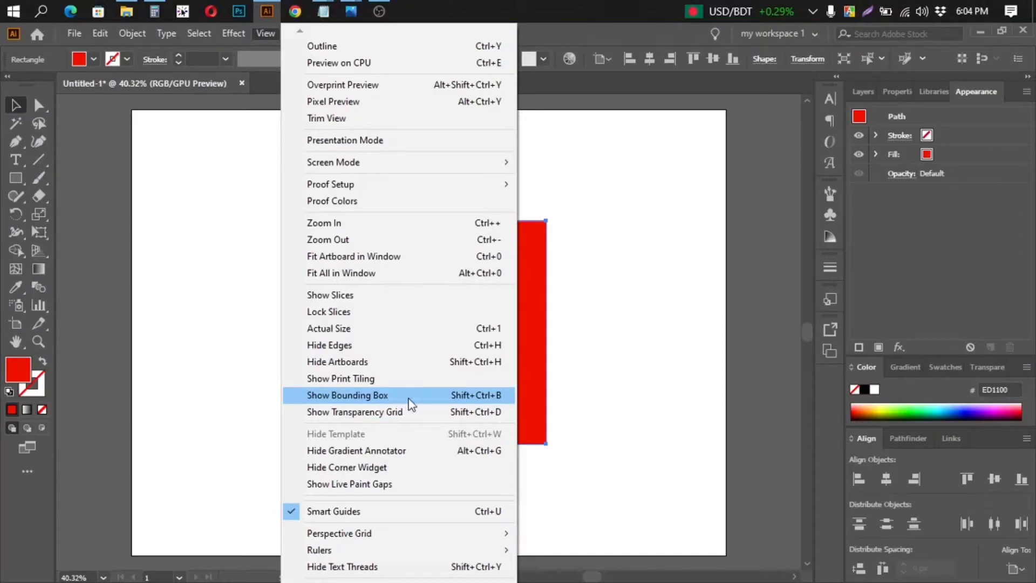
left_click(348, 395)
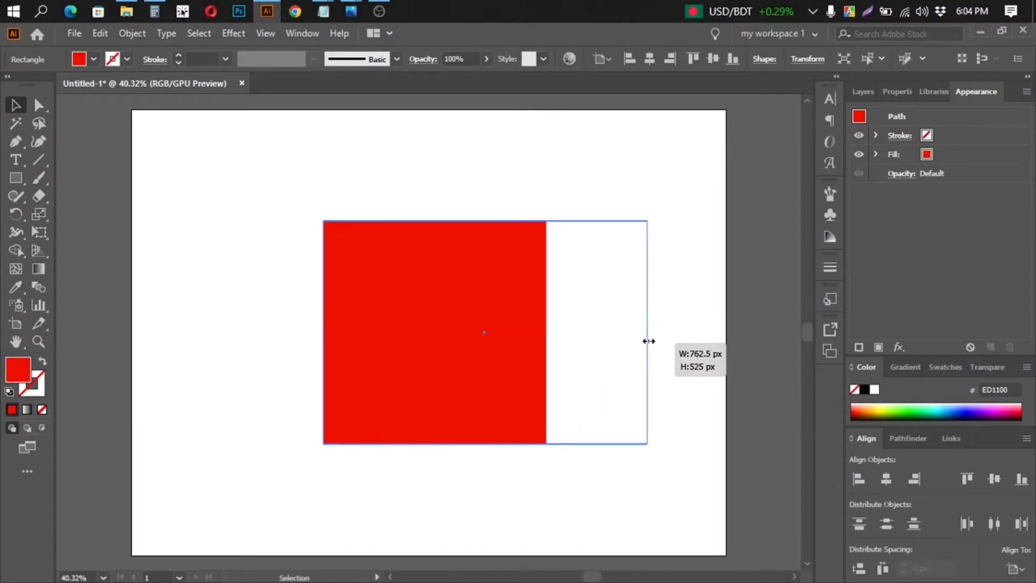
- Stretch the square wider from its right handle, then narrow it back from the left side
left_click_drag(648, 330, 631, 221)
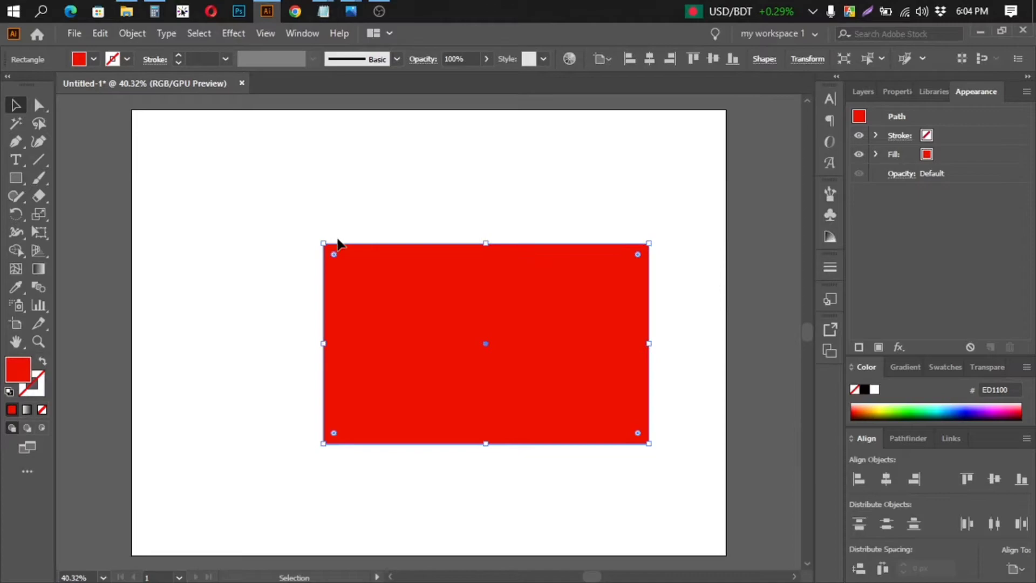
left_click_drag(334, 253, 334, 205)
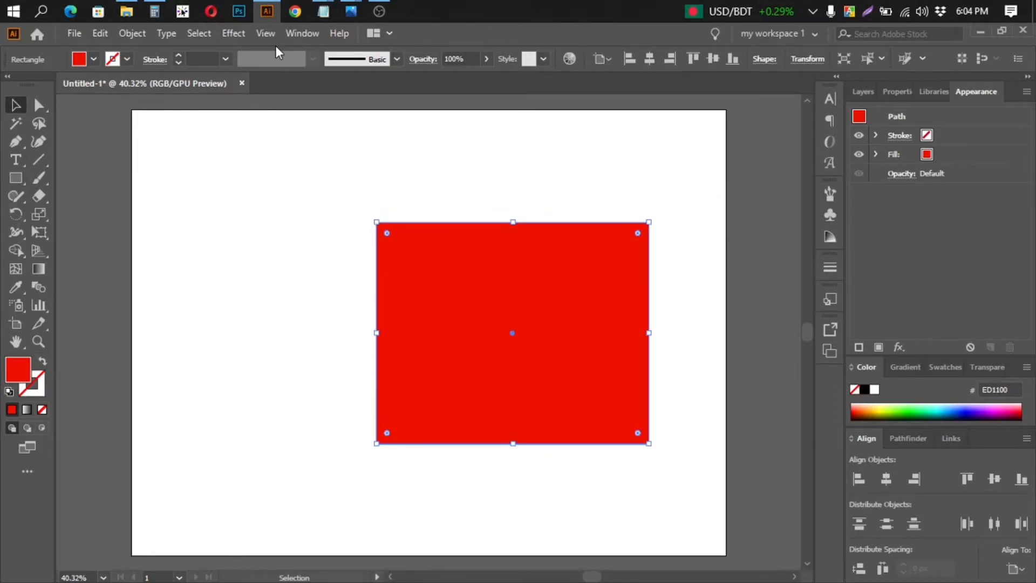
left_click(265, 33)
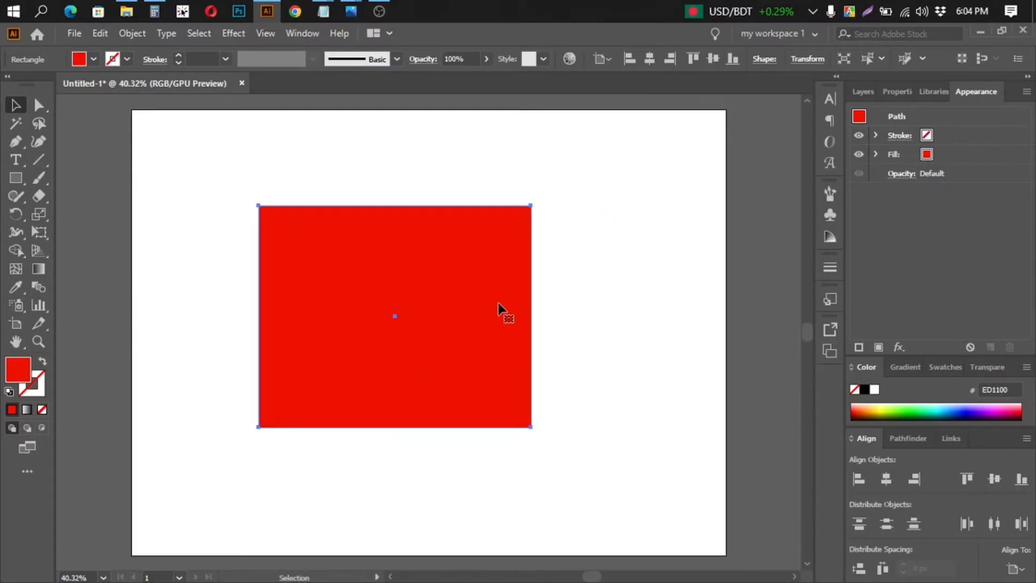
mouse_move(549, 290)
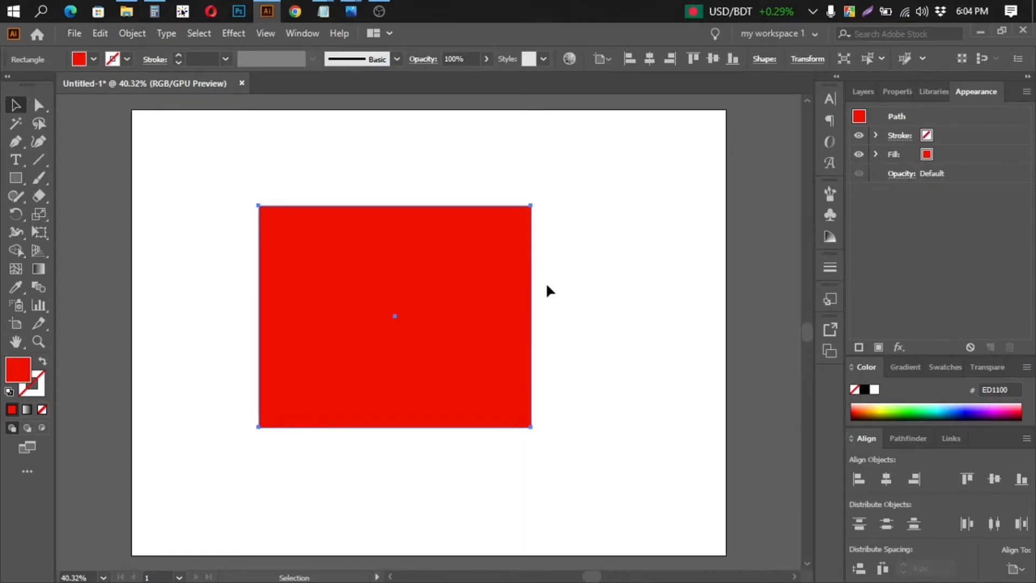
- Show the bounding box around the rectangle again with Ctrl+Shift+B
key("Ctrl+Shift+B")
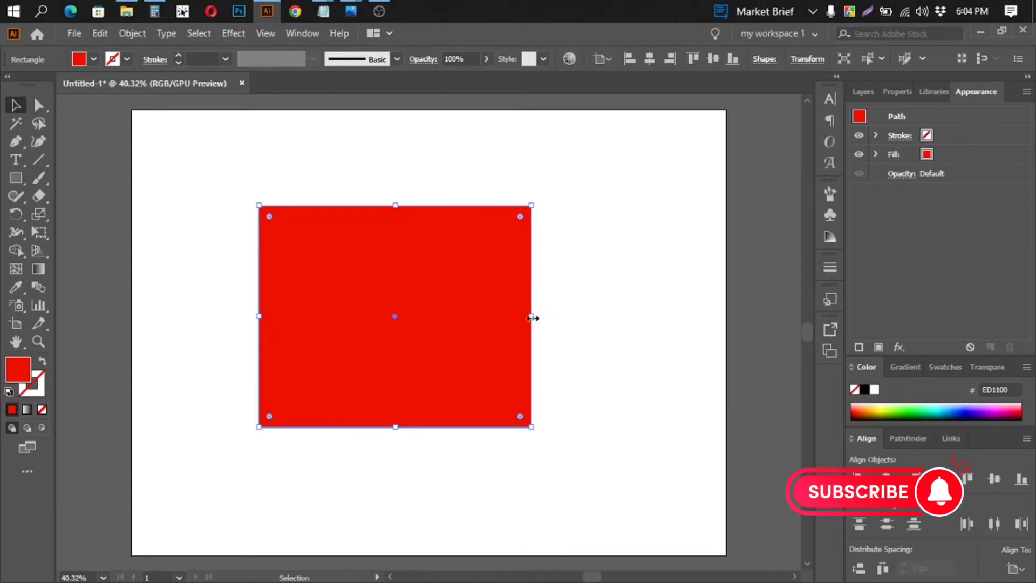
- Widen the red rectangle by dragging its right-middle handle outward
left_click_drag(532, 315, 573, 315)
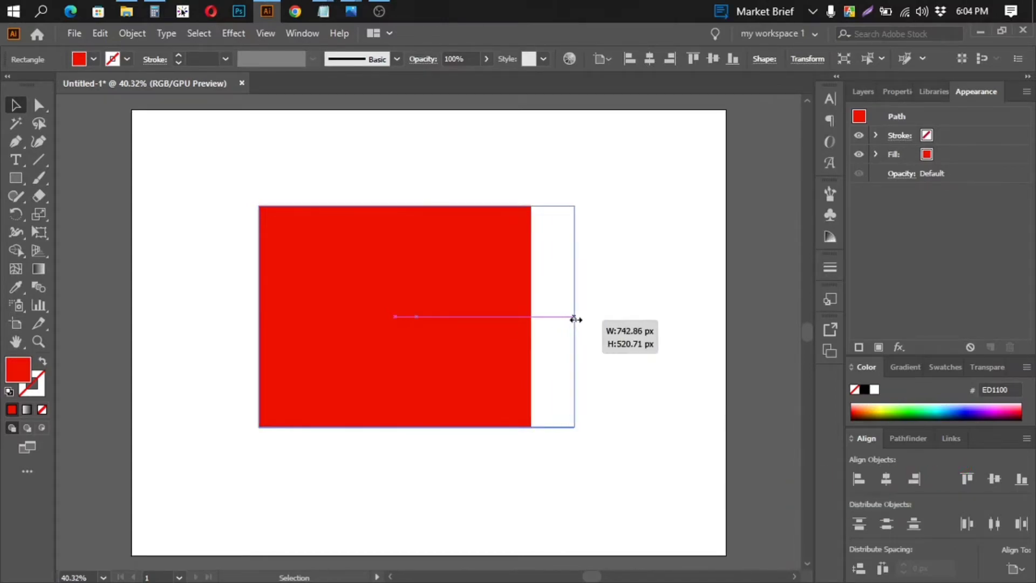
left_click_drag(574, 317, 578, 321)
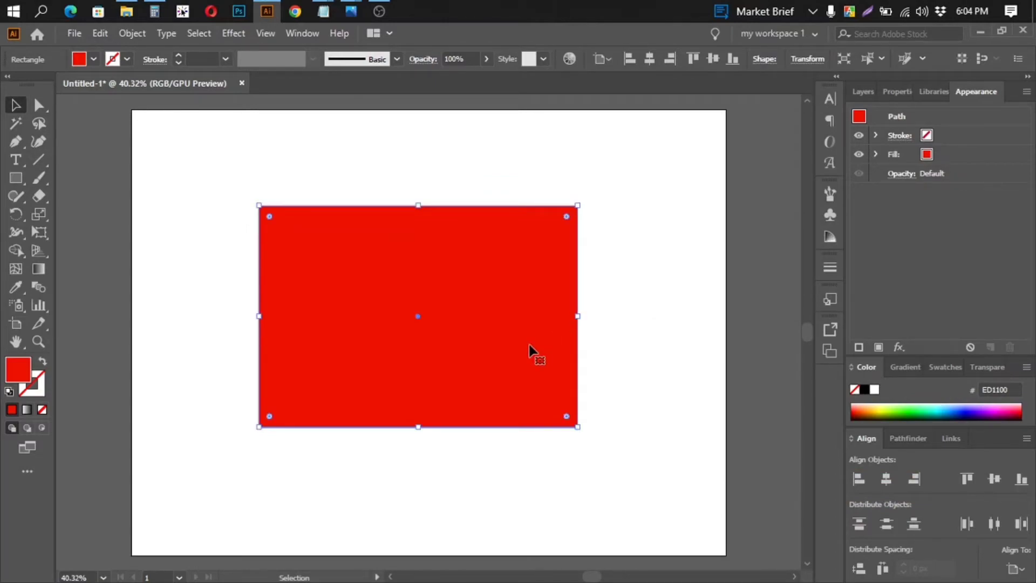
mouse_move(541, 343)
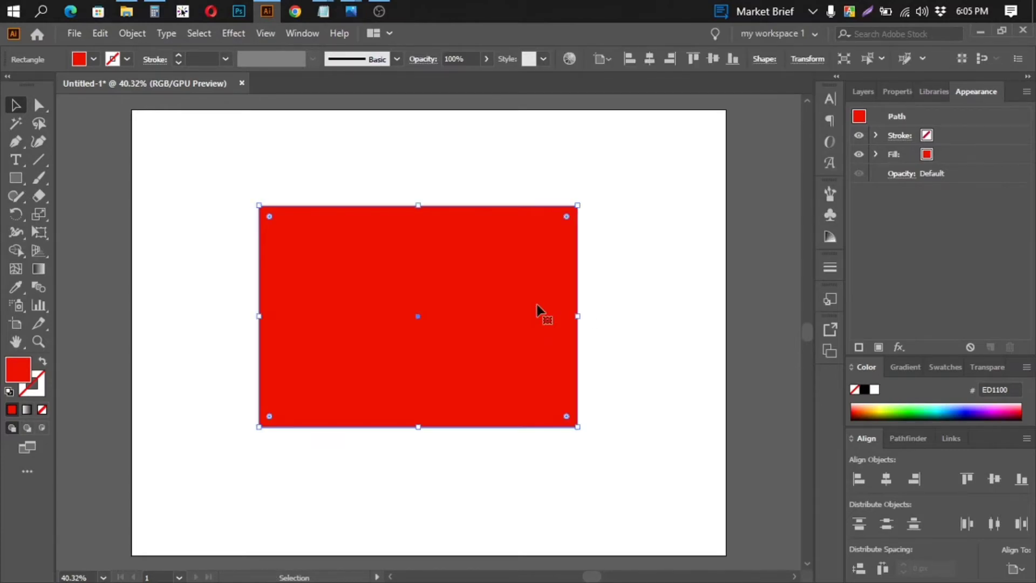
mouse_move(583, 317)
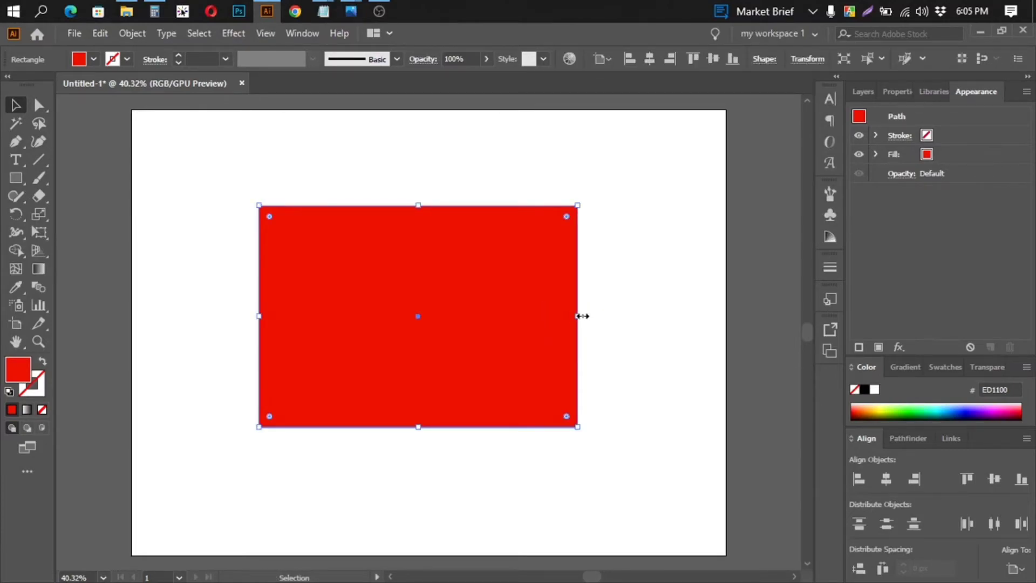